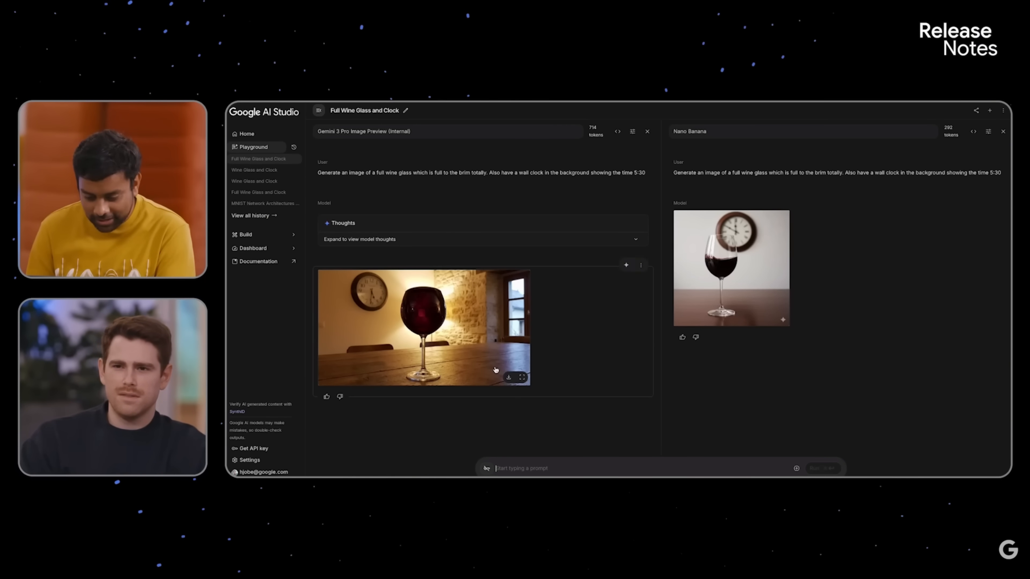
# Step: Load n2.jpeg and n3.jpeg side by side in the FastStone compare window
pyautogui.click(521, 377)
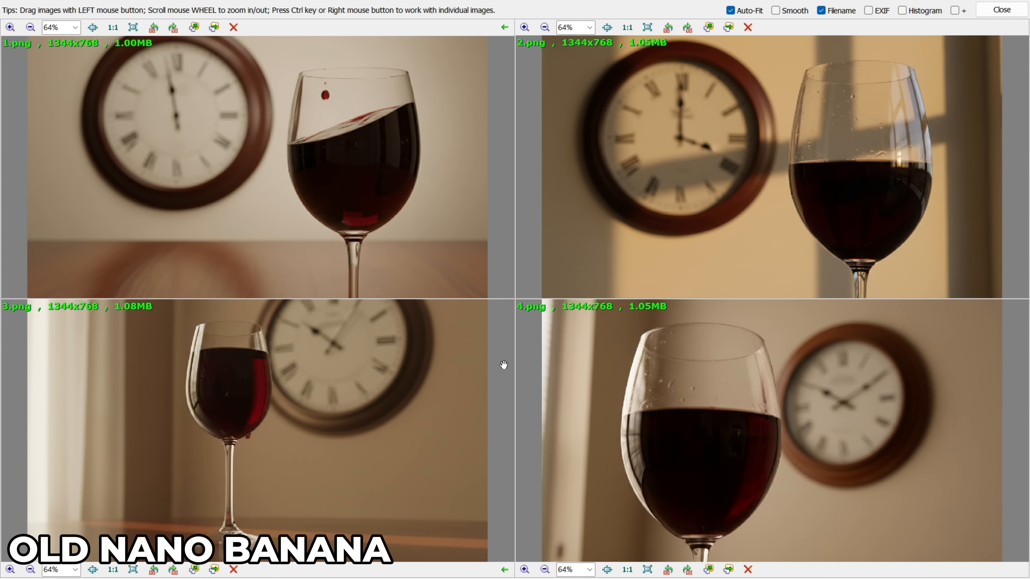
pyautogui.moveTo(656, 215)
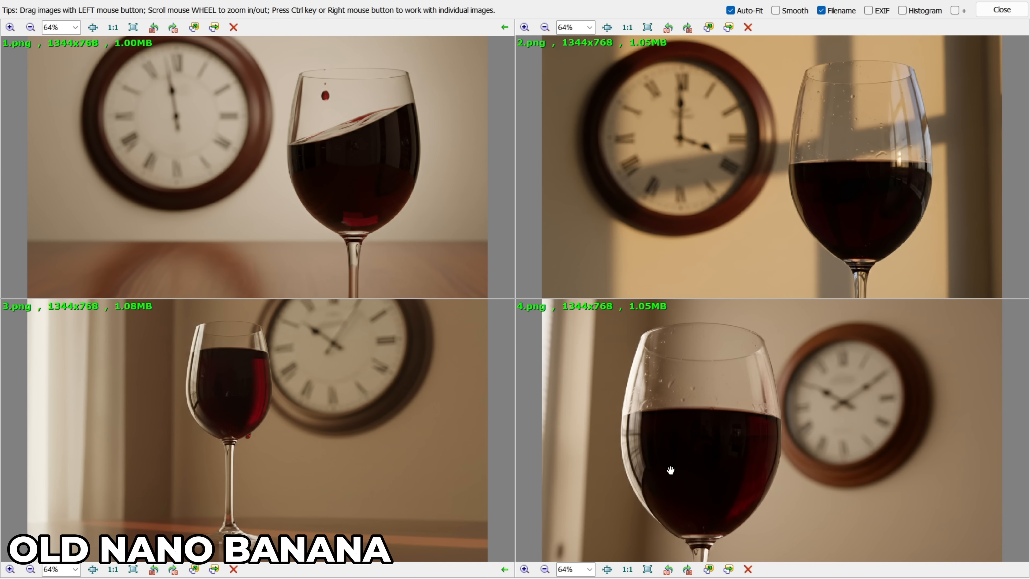
pyautogui.moveTo(339, 233)
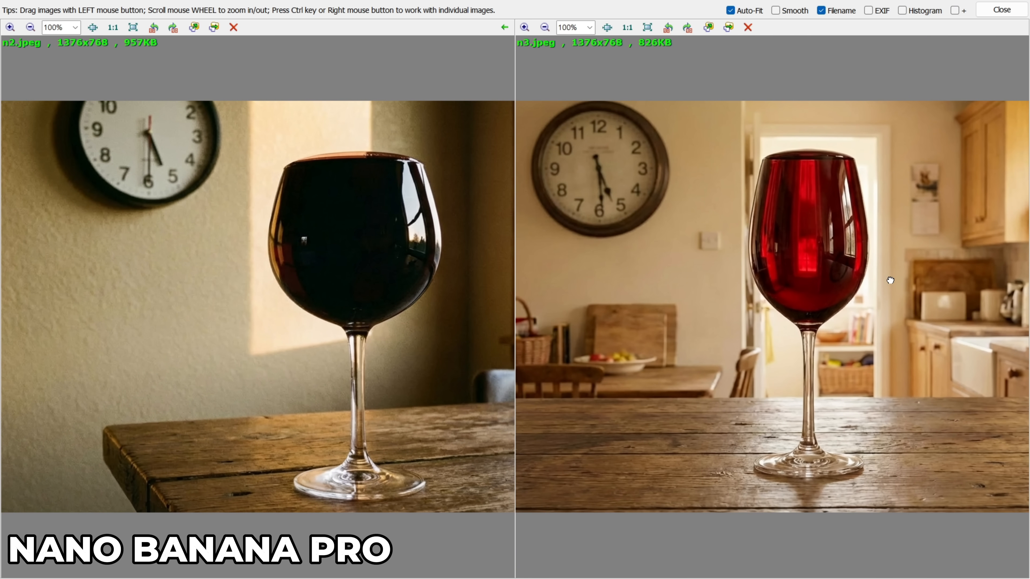
pyautogui.moveTo(761, 216)
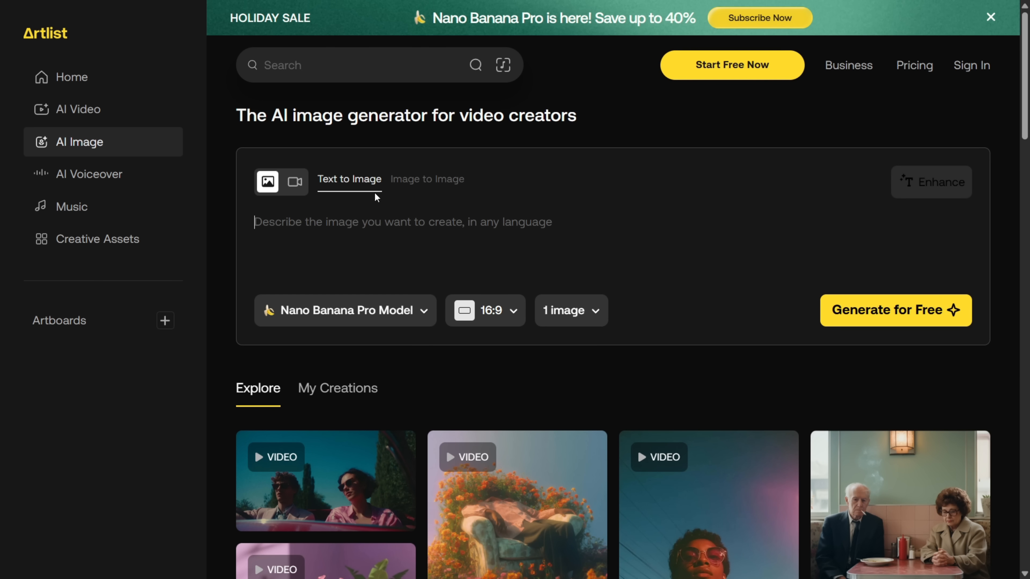
pyautogui.moveTo(442, 193)
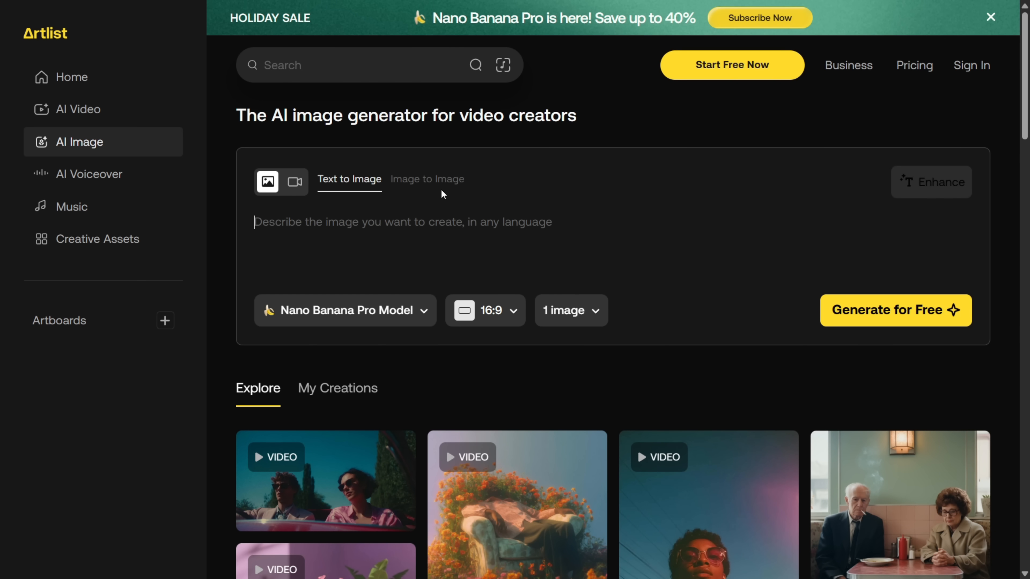
# Step: Enter the Artlist AI image generator with Nano Banana Pro at 16:9 selected
pyautogui.click(344, 310)
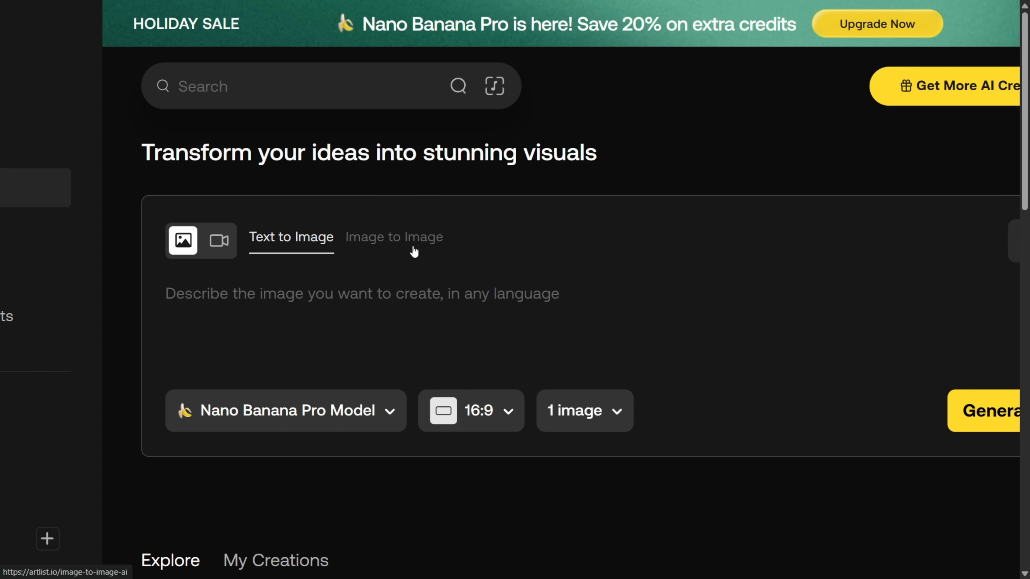
# Step: Switch to Image to Image and add the character grid as the reference image
pyautogui.click(394, 237)
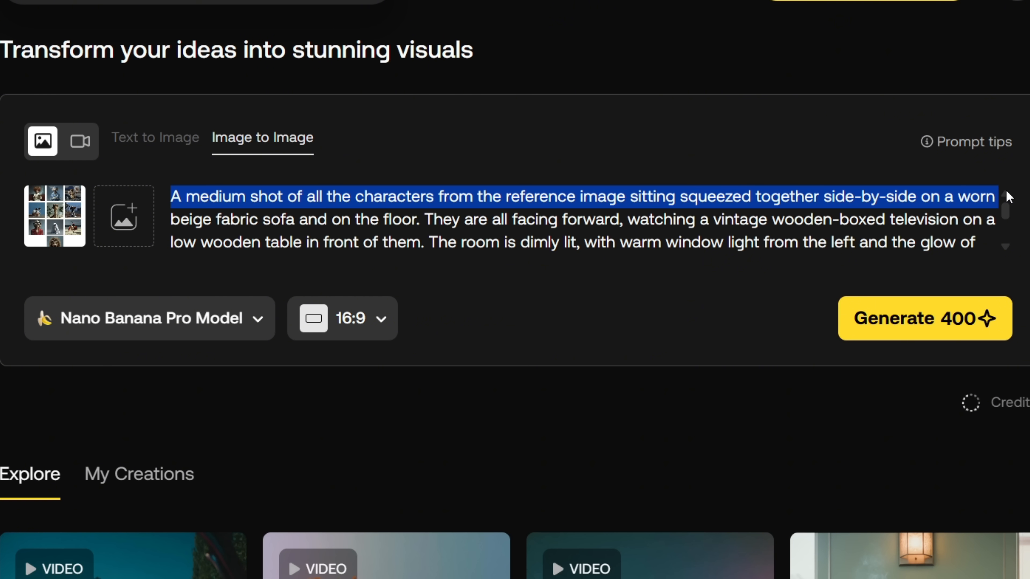
pyautogui.click(423, 220)
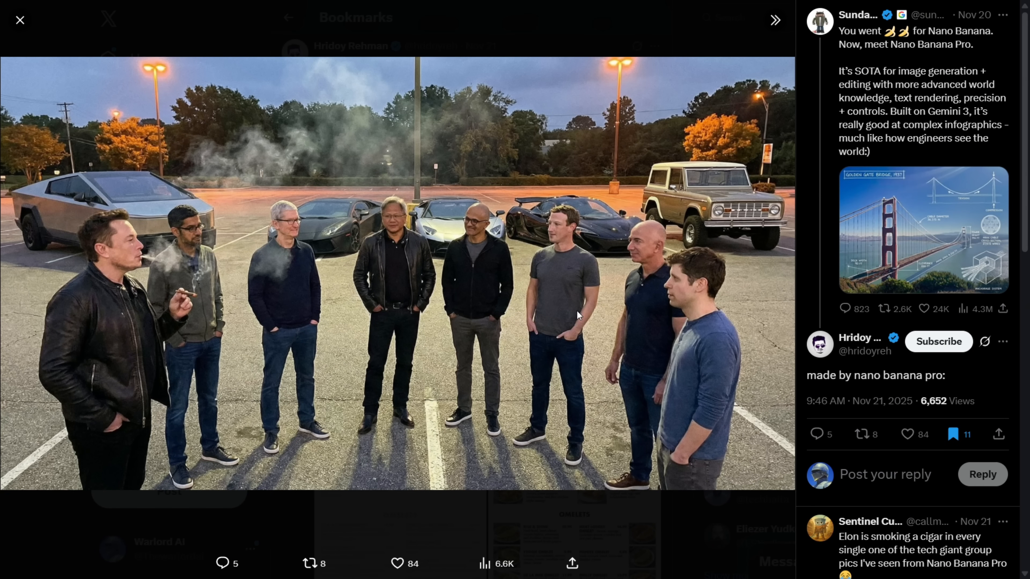
pyautogui.moveTo(462, 366)
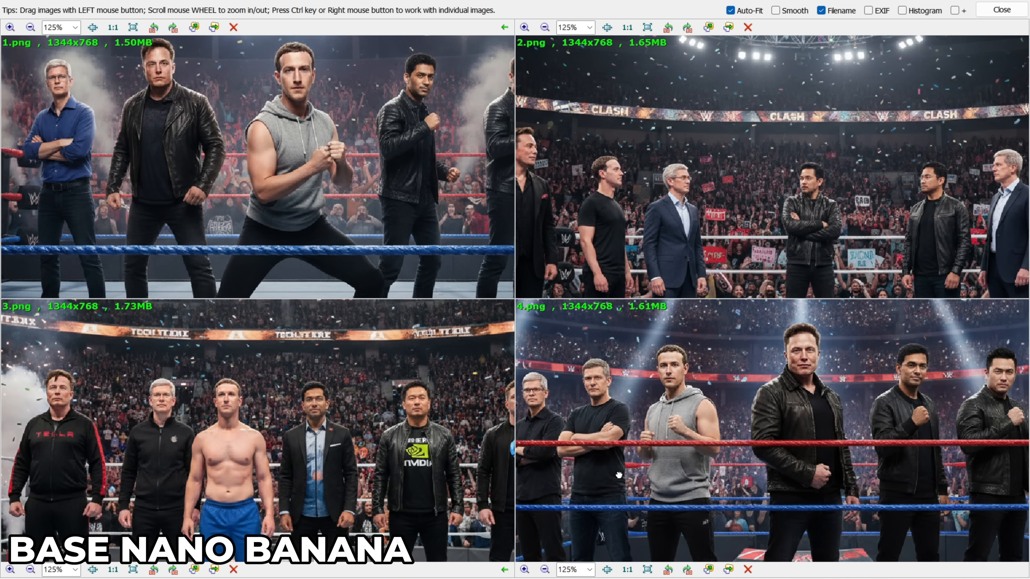
pyautogui.click(524, 27)
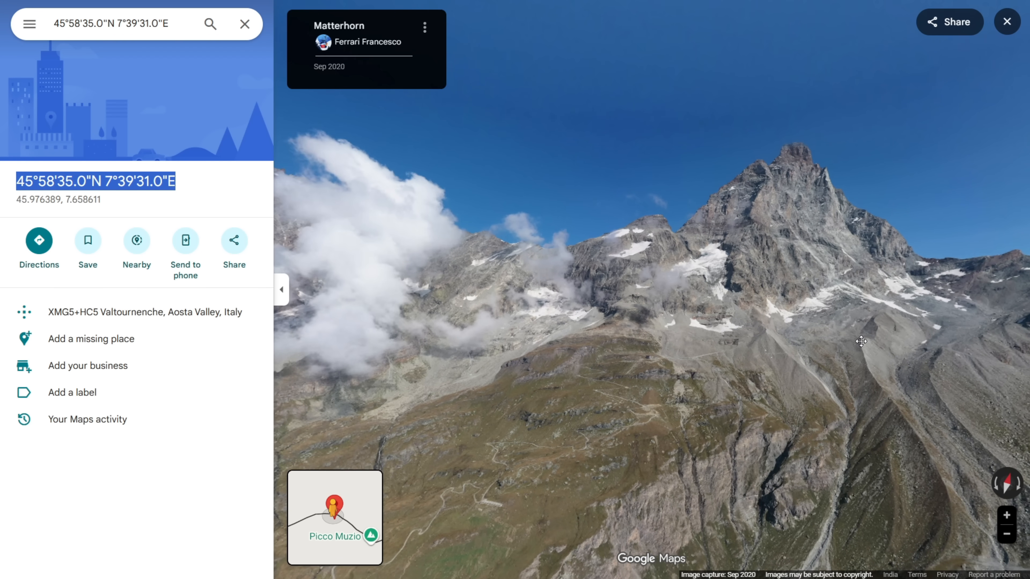
# Step: Select the Matterhorn coordinates 45°58'35.0"N 7°39'31.0"E in the Maps side panel
pyautogui.moveTo(861, 342); pyautogui.dragTo(735, 313)
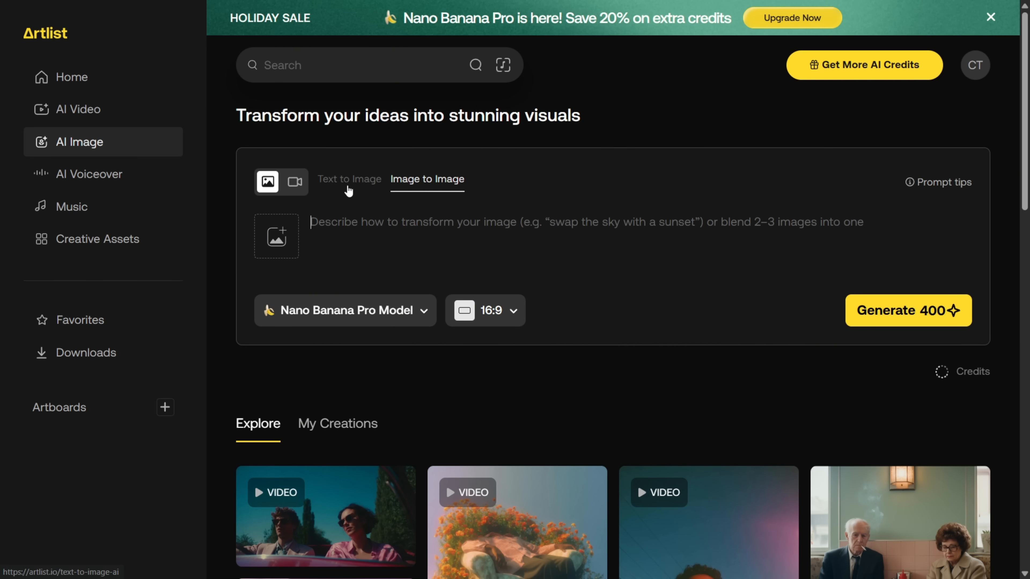
# Step: Enter the text-to-image prompt 'Create an image of 45°58'35"N 7°39'31"E at sunset'
pyautogui.click(348, 179)
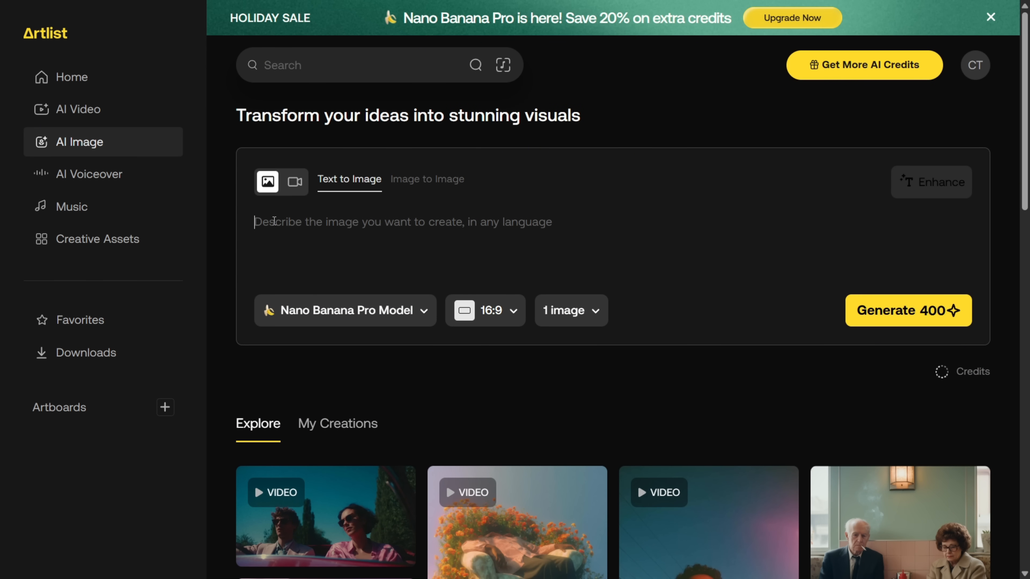
pyautogui.write('Create an image of 45°58\'35"N 7°39\'31"E at sunset')
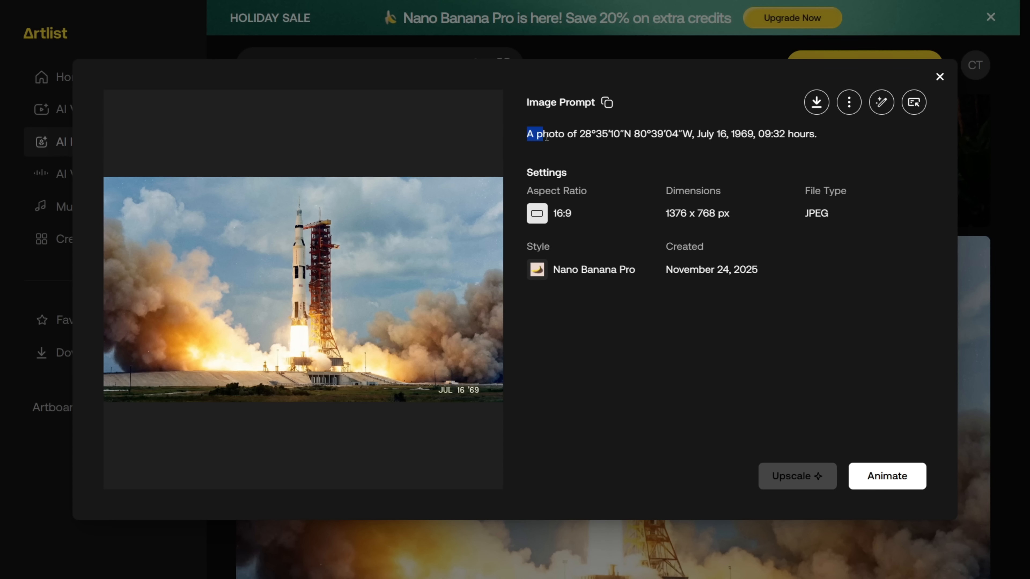
# Step: Select the coordinates-and-date prompts of the Apollo 11 launch and Titanic images
pyautogui.moveTo(534, 134); pyautogui.dragTo(728, 134)
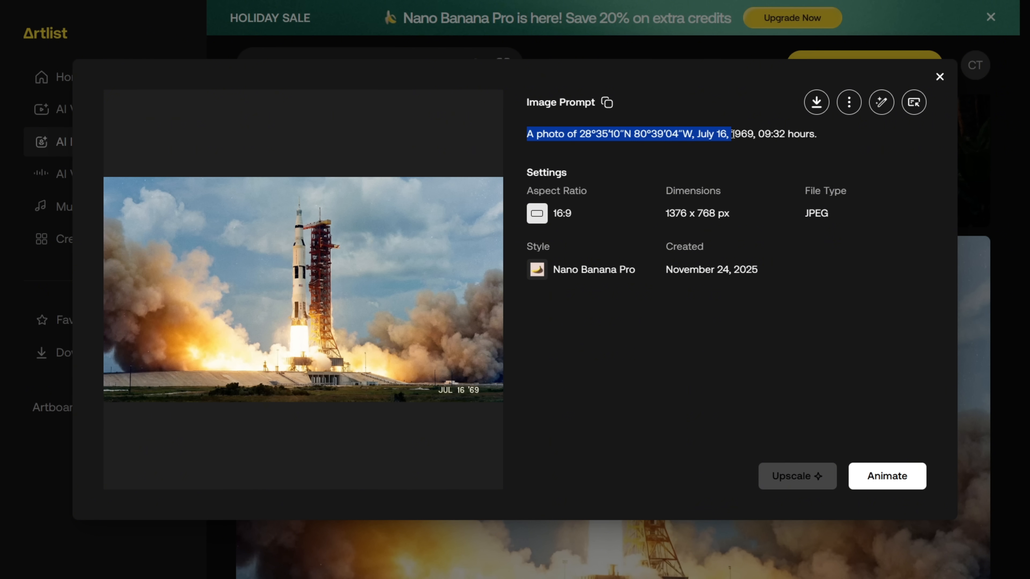
pyautogui.moveTo(728, 134); pyautogui.dragTo(818, 134)
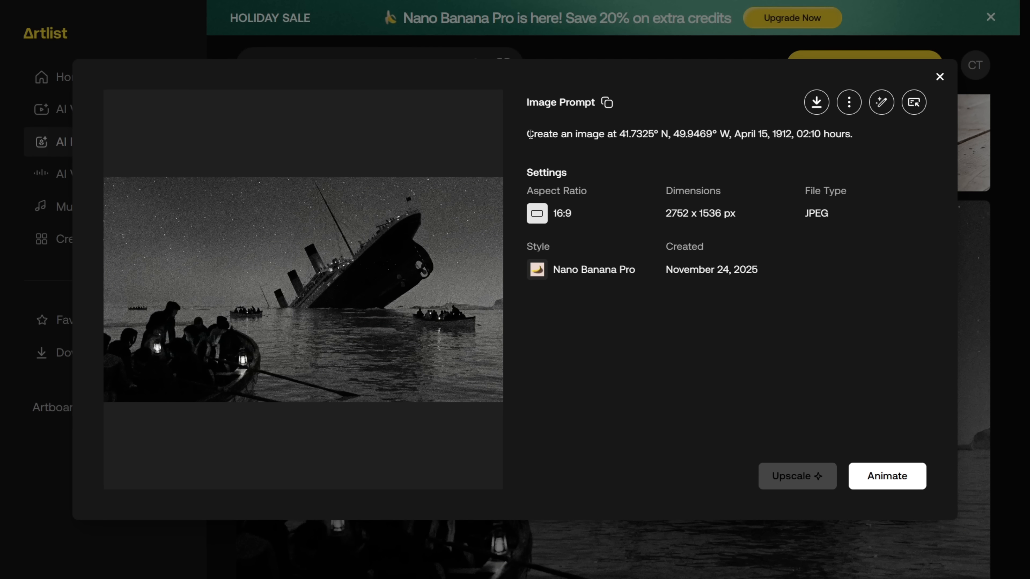
pyautogui.moveTo(527, 135); pyautogui.dragTo(734, 134)
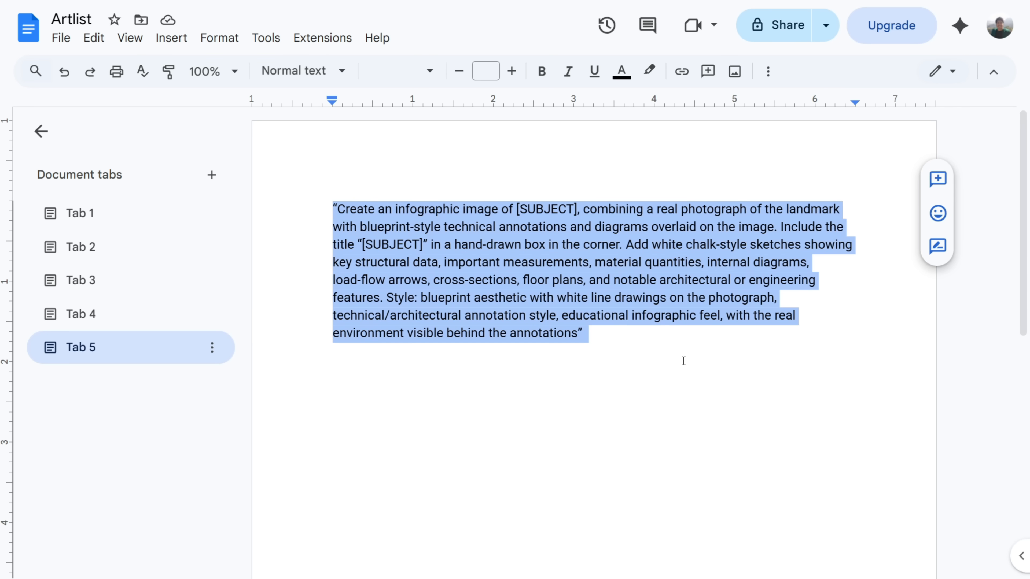
# Step: Select the [SUBJECT] placeholder in the blueprint infographic prompt template
pyautogui.click(547, 209)
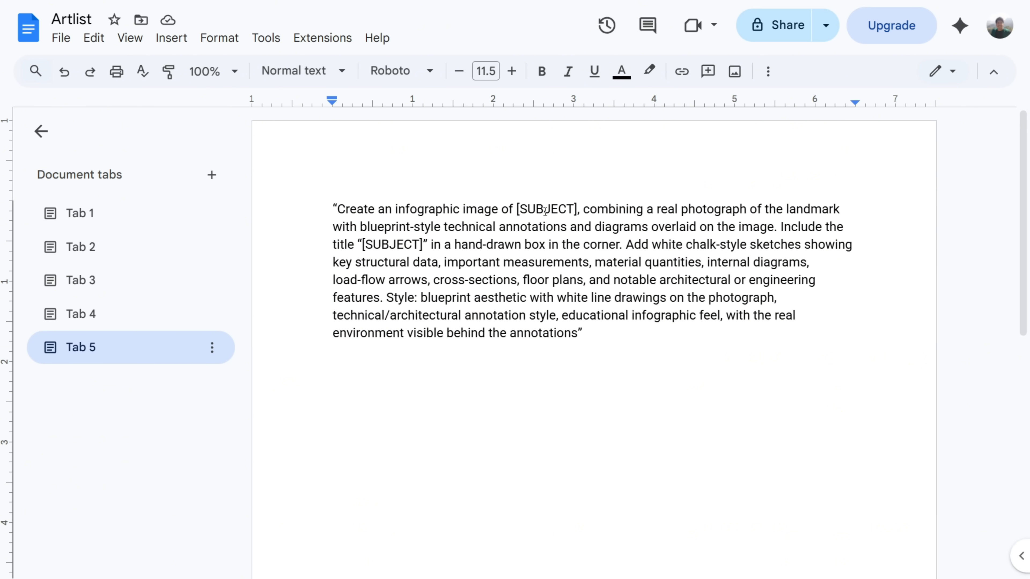
pyautogui.doubleClick(546, 209)
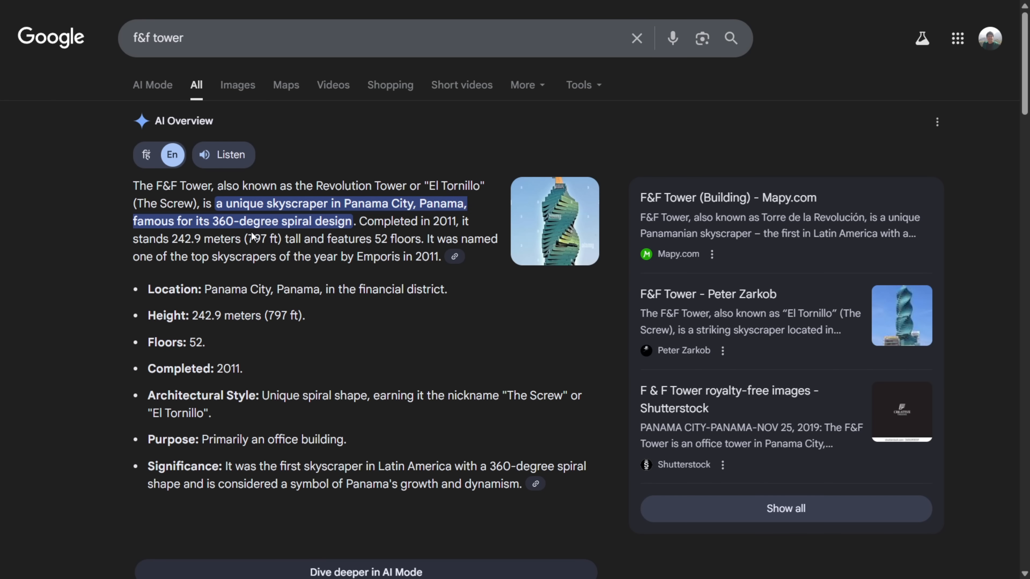
pyautogui.moveTo(216, 365)
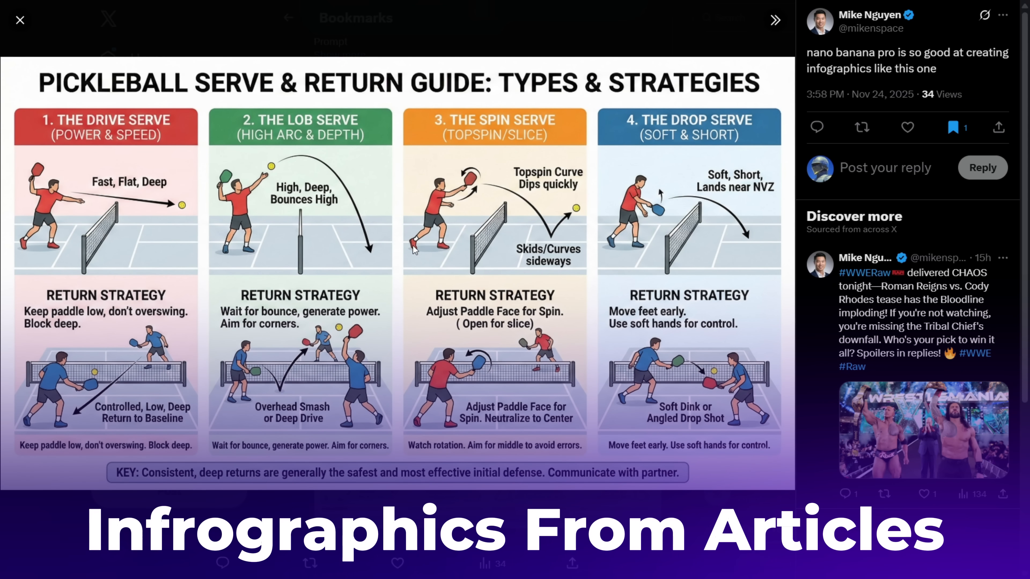
pyautogui.moveTo(668, 286)
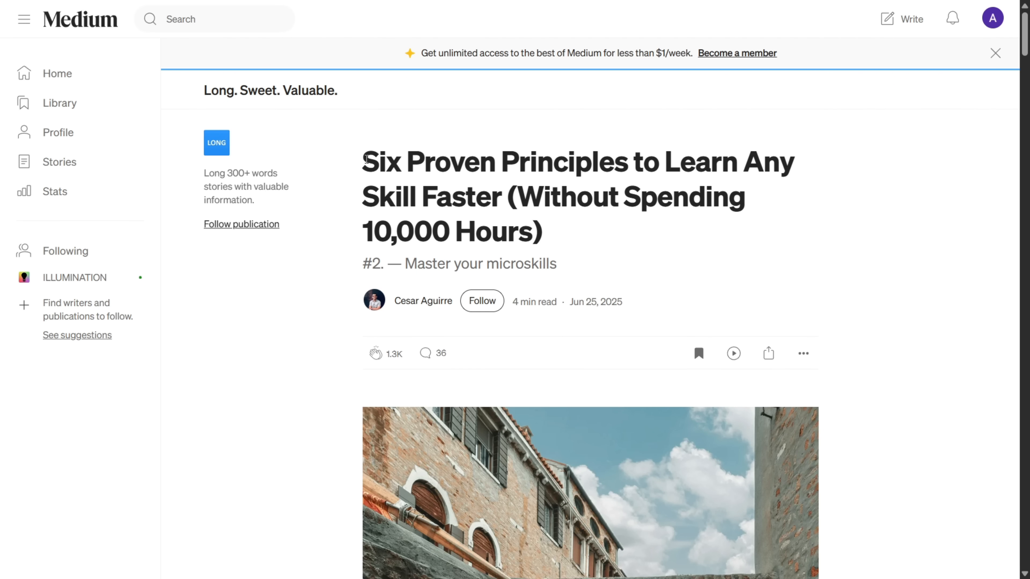
# Step: Select the low-dopamine-morning article text and the infographic instruction line, reaching 'Diving in'
pyautogui.moveTo(363, 161); pyautogui.dragTo(664, 161)
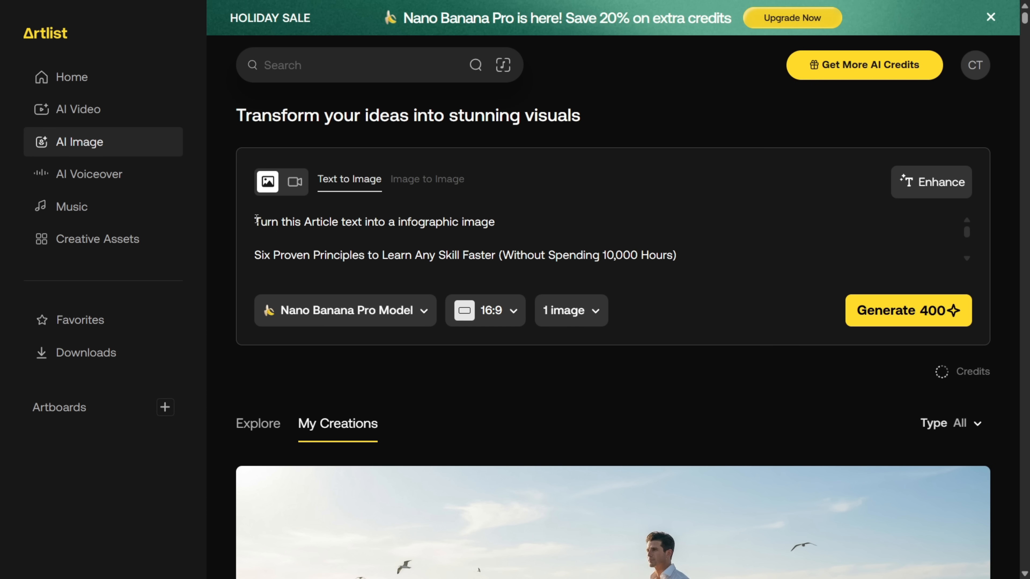
pyautogui.tripleClick(375, 222)
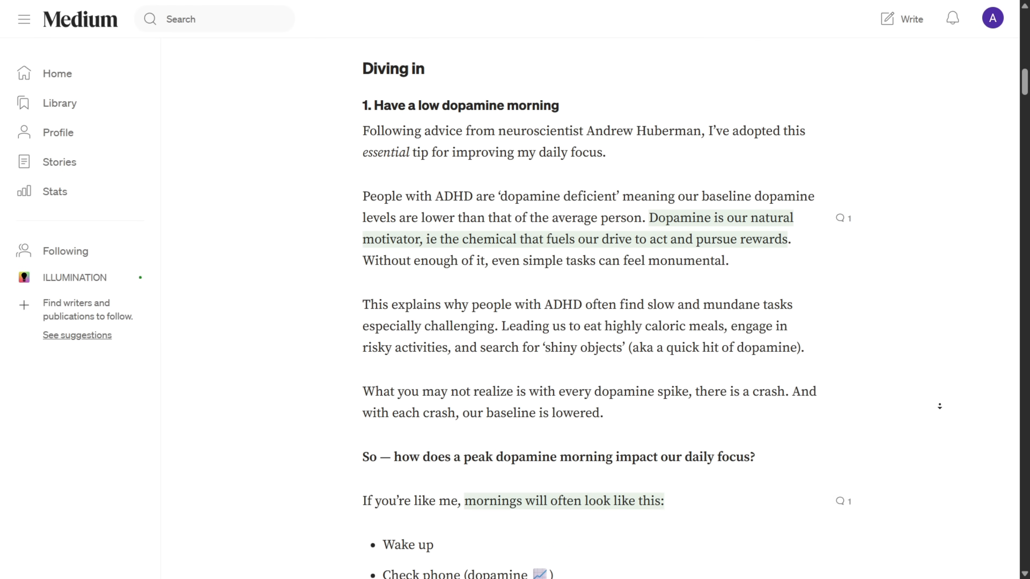
pyautogui.scroll(-3)
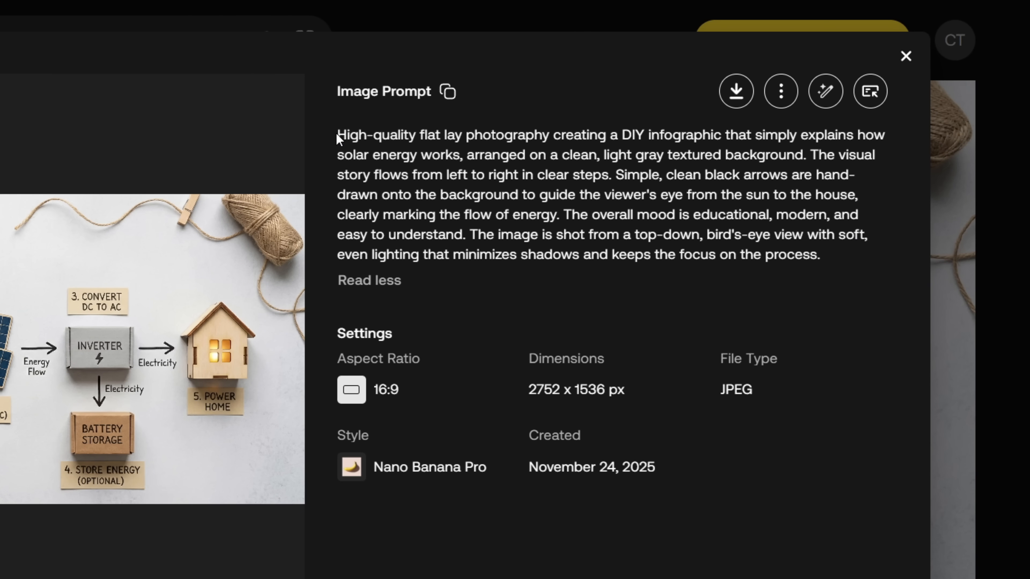
# Step: Select the solar-energy and blog-post-link infographic prompts in My Creations
pyautogui.moveTo(338, 135); pyautogui.dragTo(588, 135)
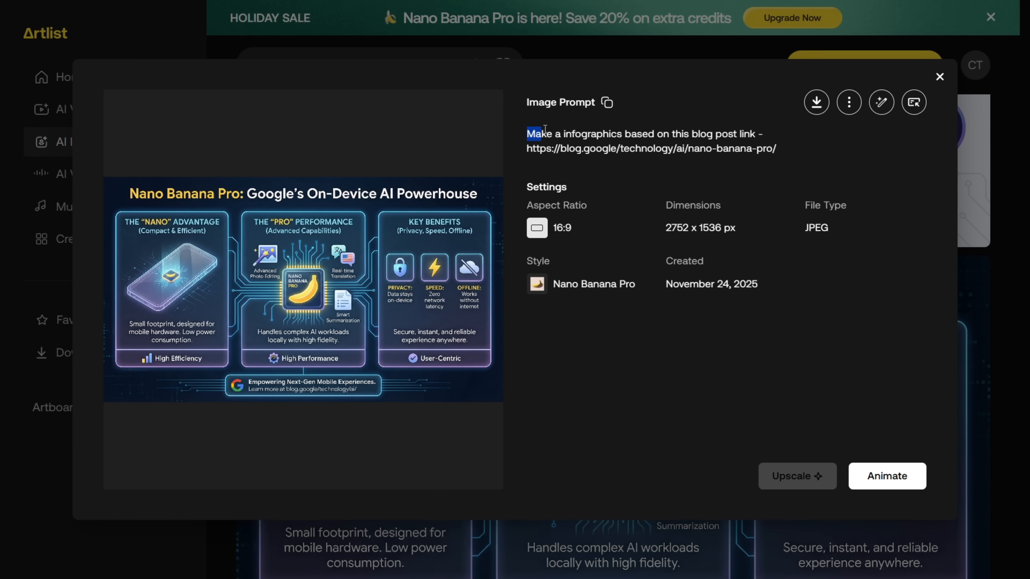
pyautogui.moveTo(536, 134); pyautogui.dragTo(755, 134)
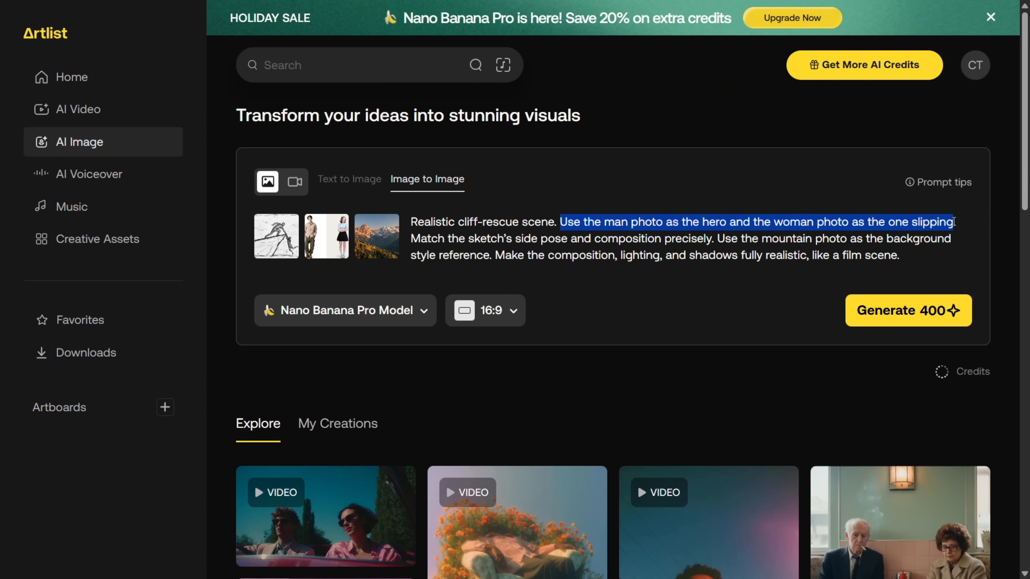
# Step: Scroll down to the cliff-rescue image-to-image setup with sketch, people and mountain references
pyautogui.scroll(-3)
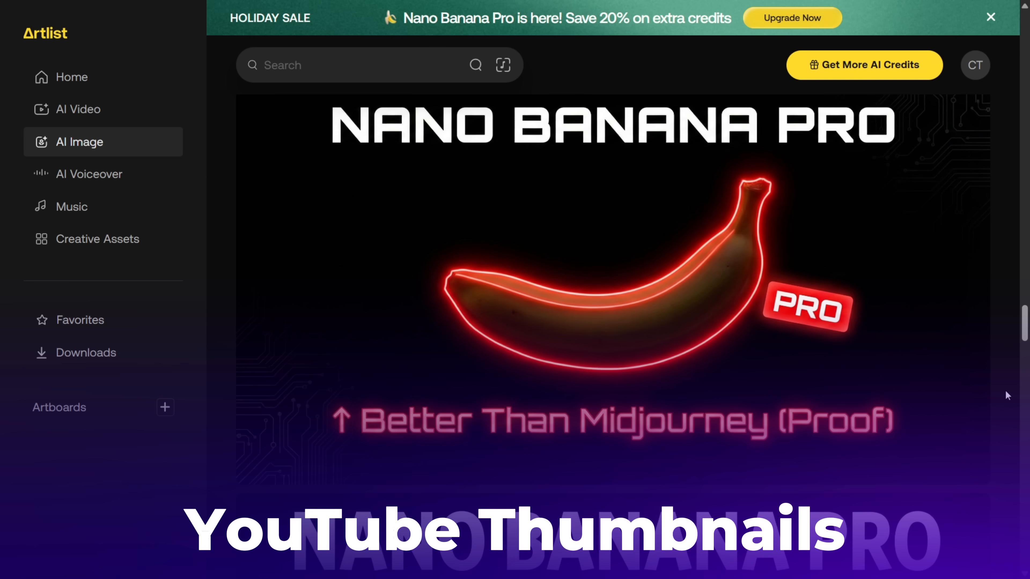
# Step: Scroll past the neon banana thumbnail toward the handwritten integral X post
pyautogui.scroll(-3)
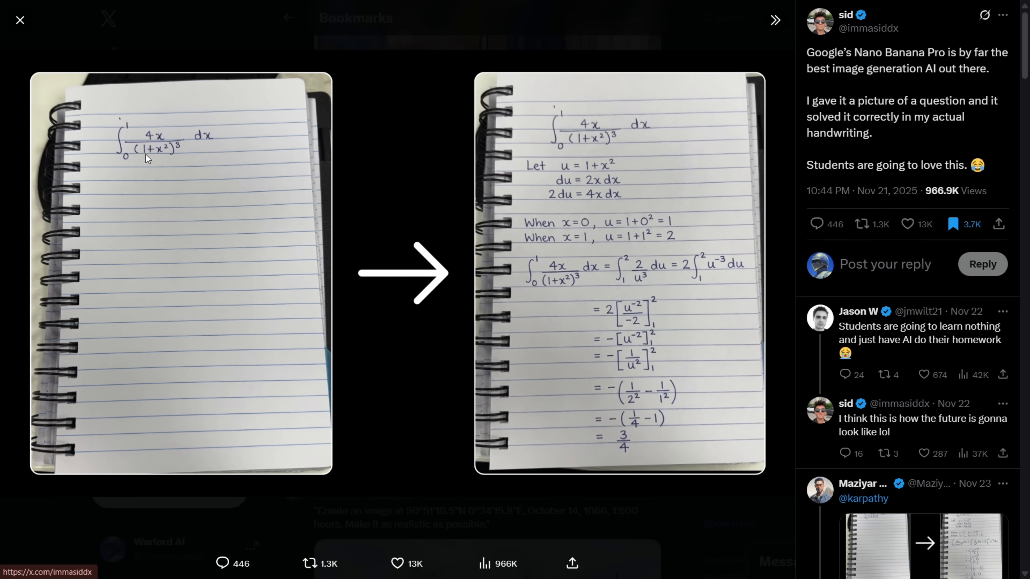
pyautogui.moveTo(336, 223)
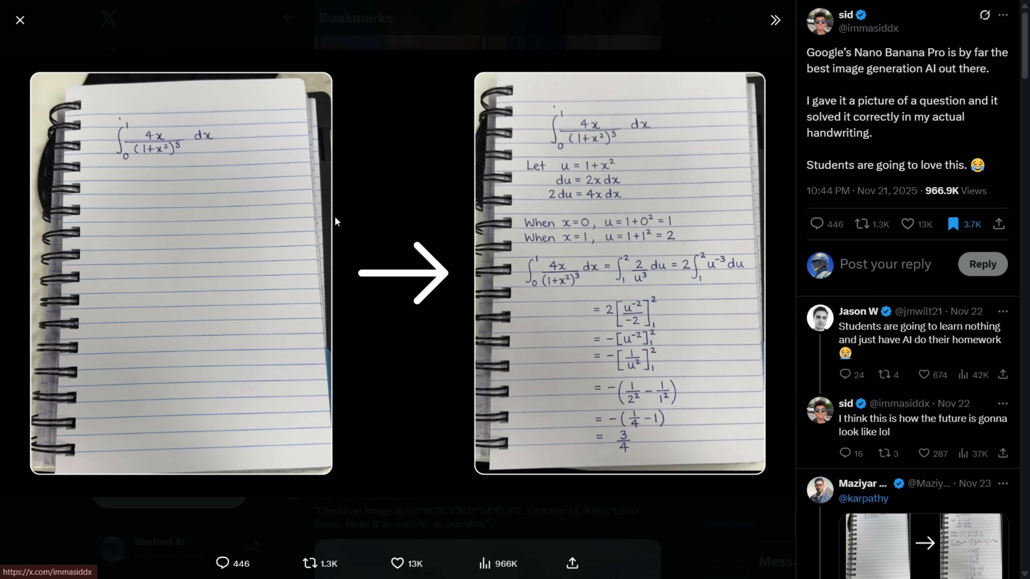